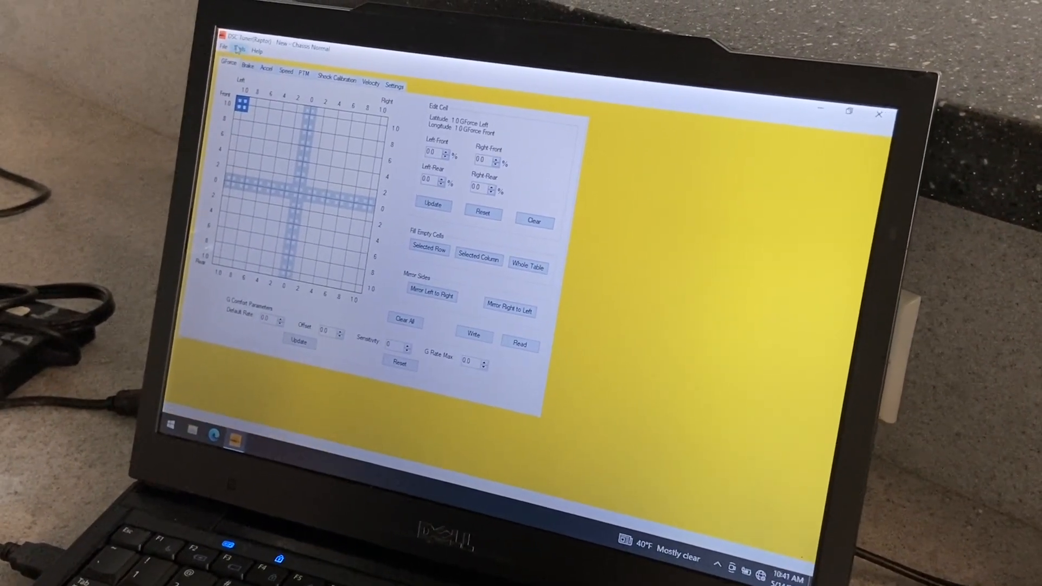
Reset the controller board via Tools and acknowledge the 'Board is reset' message.
{"action": "left_click", "coordinate": [262, 41]}
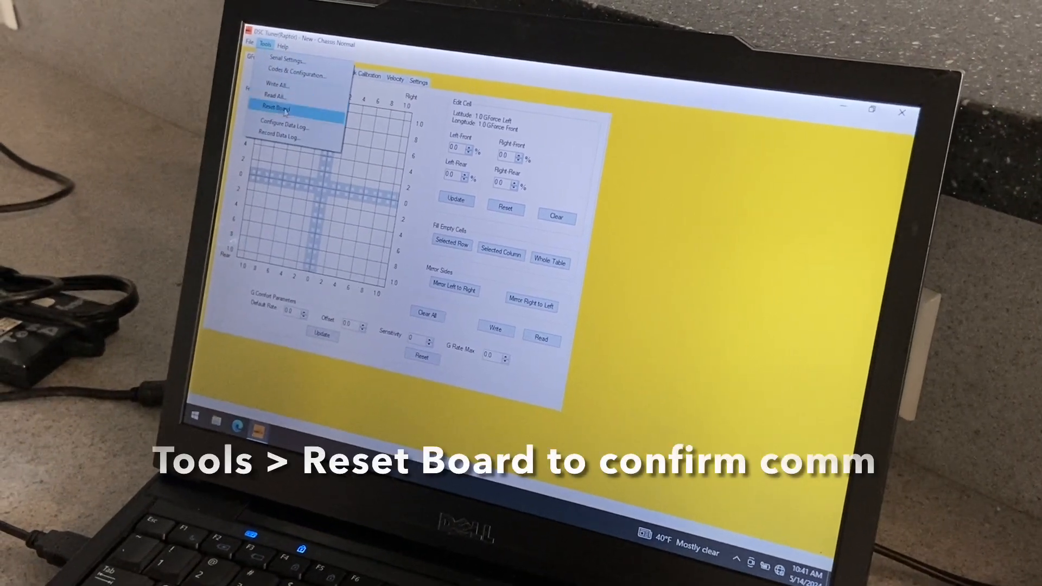
{"action": "left_click", "coordinate": [280, 104]}
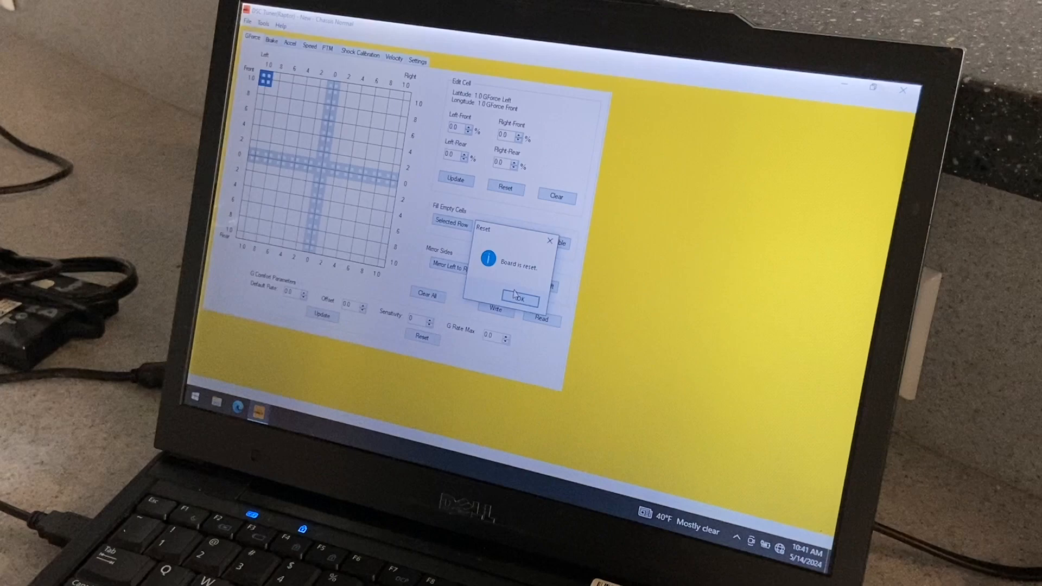
{"action": "left_click", "coordinate": [519, 300]}
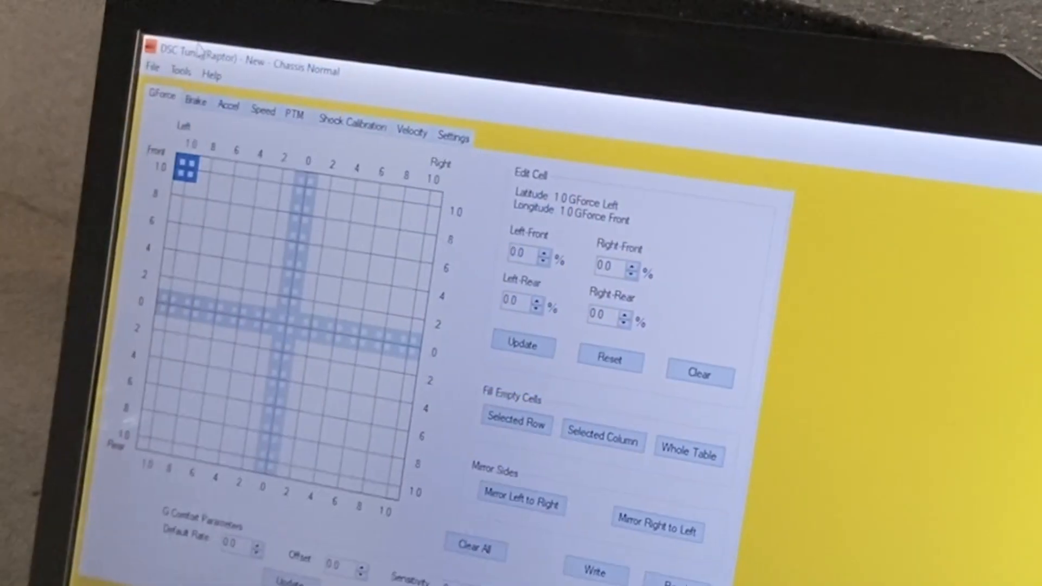
Read all 1899 settings from the controller, filling the GForce table and comfort parameters.
{"action": "left_click", "coordinate": [181, 72]}
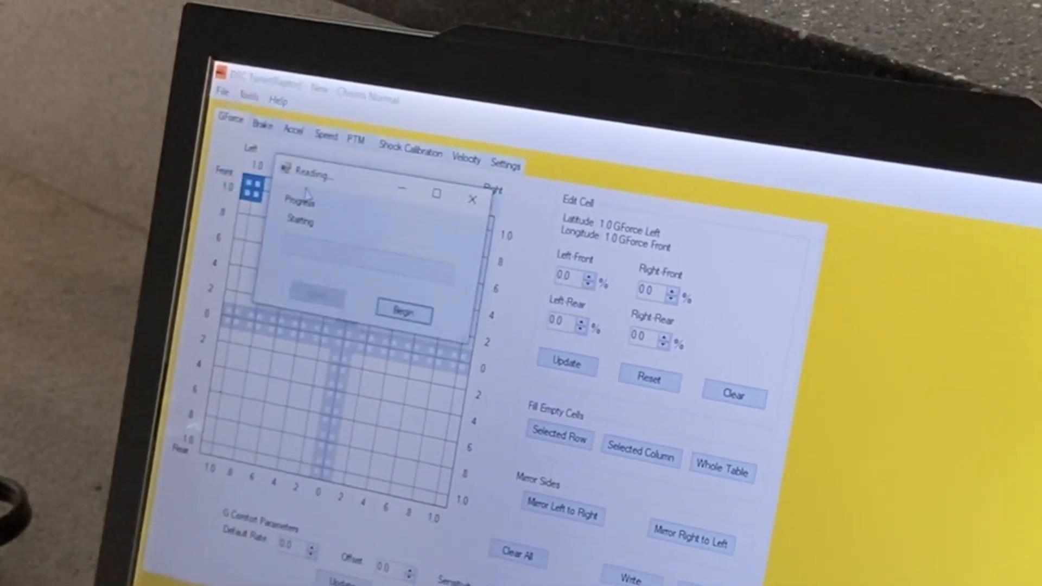
{"action": "left_click", "coordinate": [404, 313]}
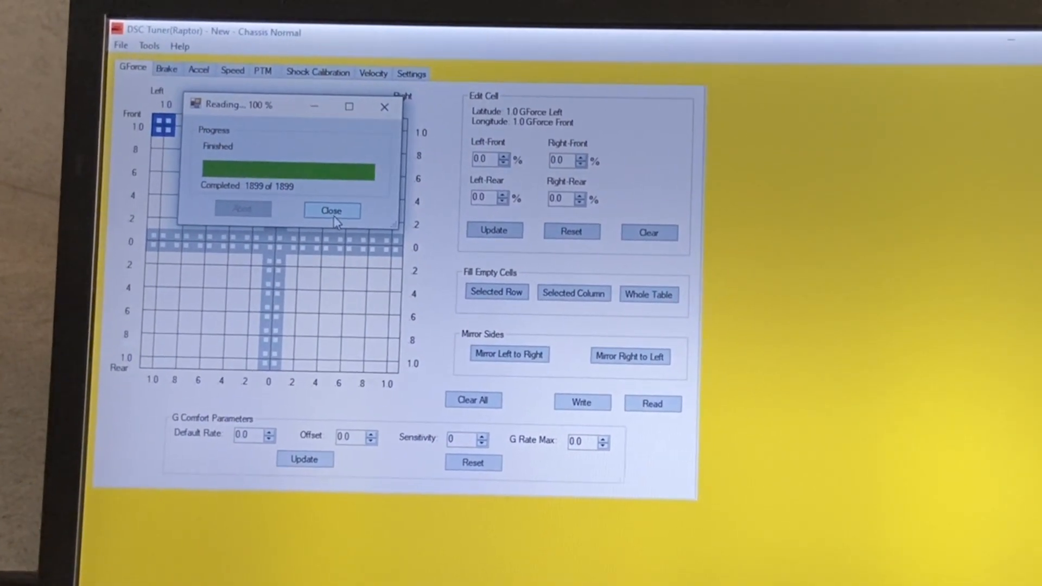
{"action": "left_click", "coordinate": [332, 211]}
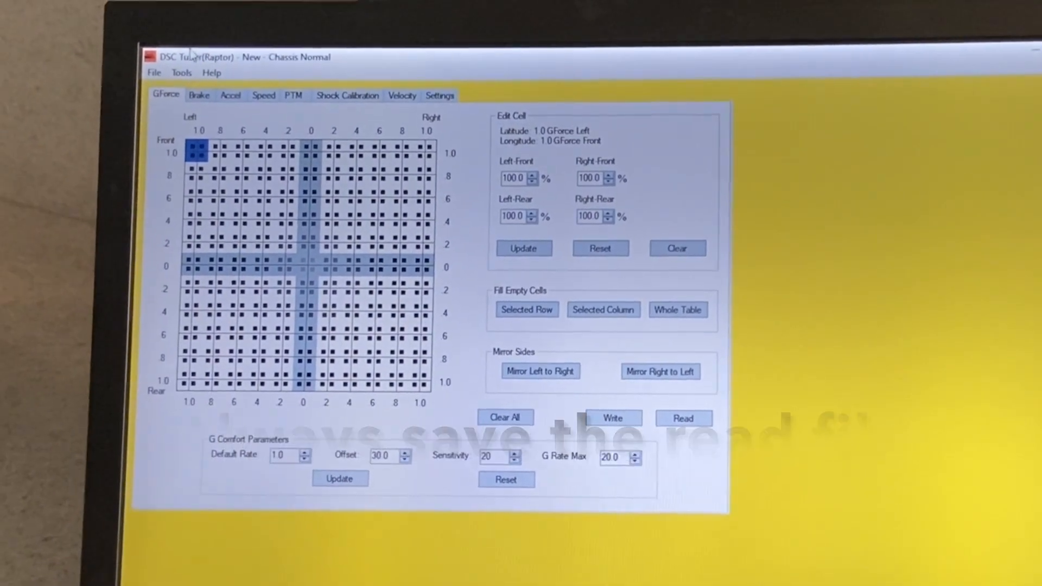
Save the read calibration under the new name orig.pdts.
{"action": "left_click", "coordinate": [154, 72]}
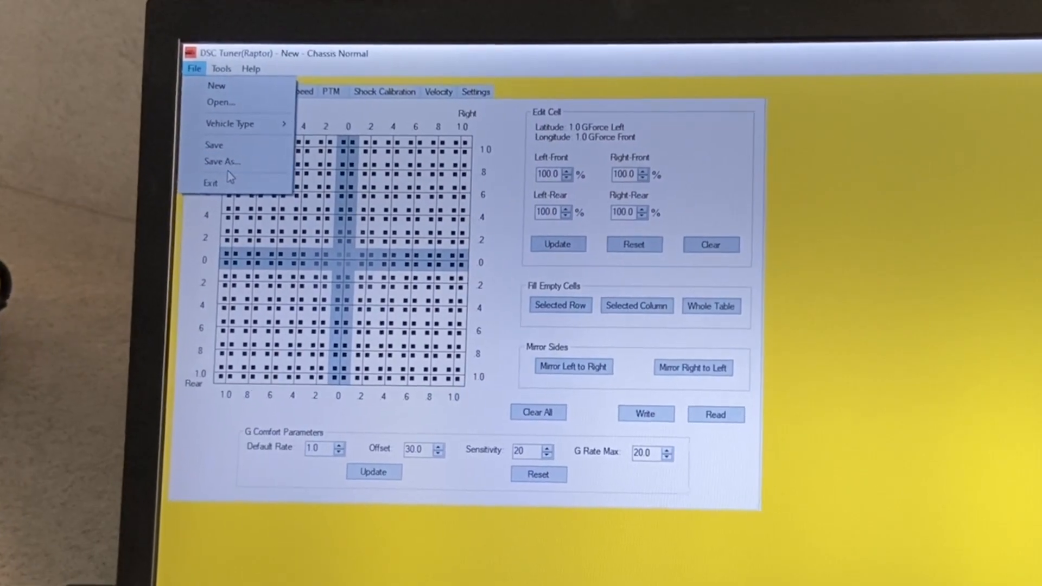
{"action": "left_click", "coordinate": [223, 160]}
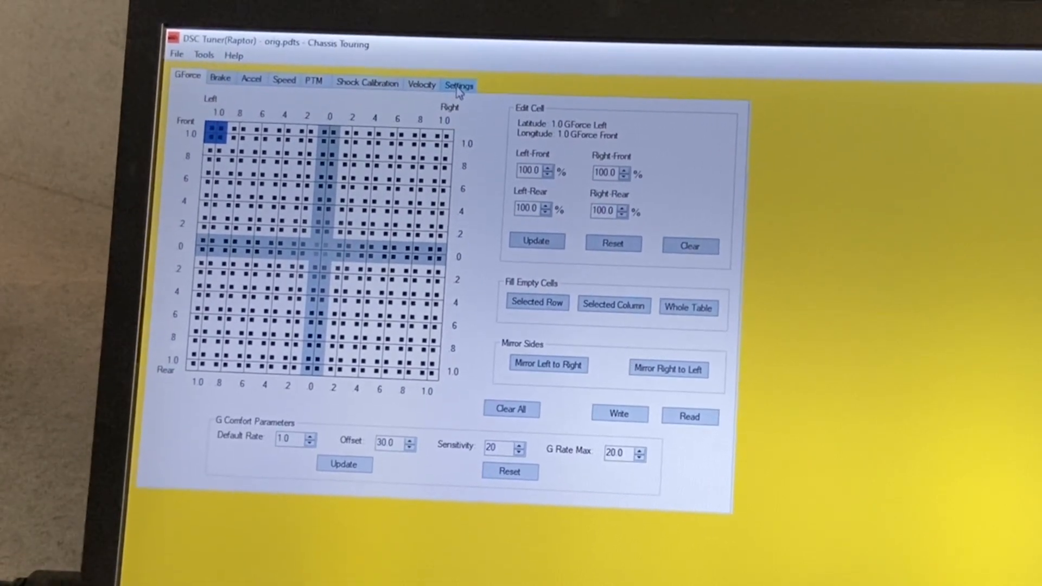
Show the chassis settings with Touring chosen for Show/Edit Tables and Write Tables.
{"action": "left_click", "coordinate": [458, 85]}
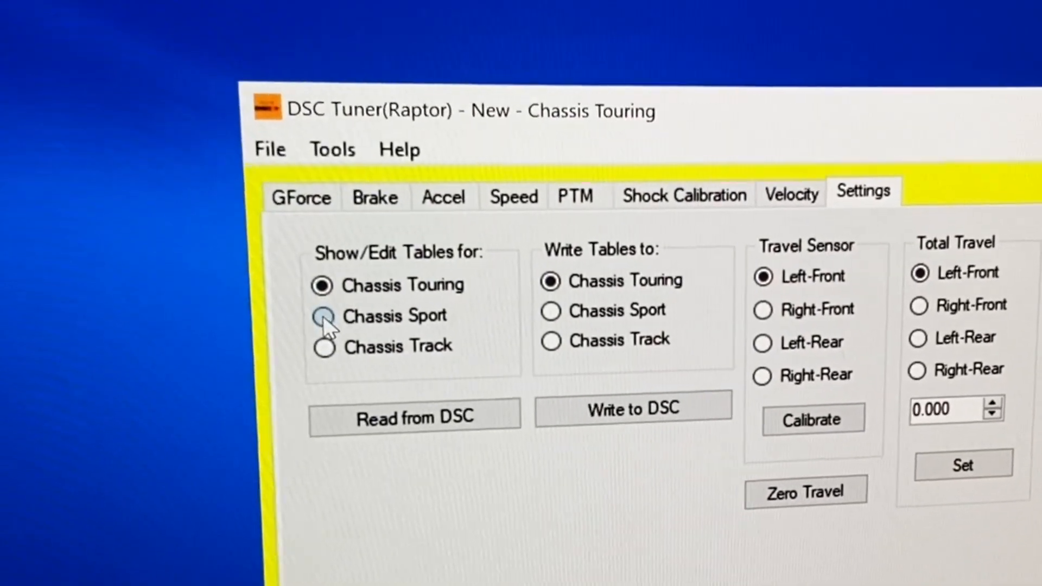
{"action": "left_click", "coordinate": [323, 347]}
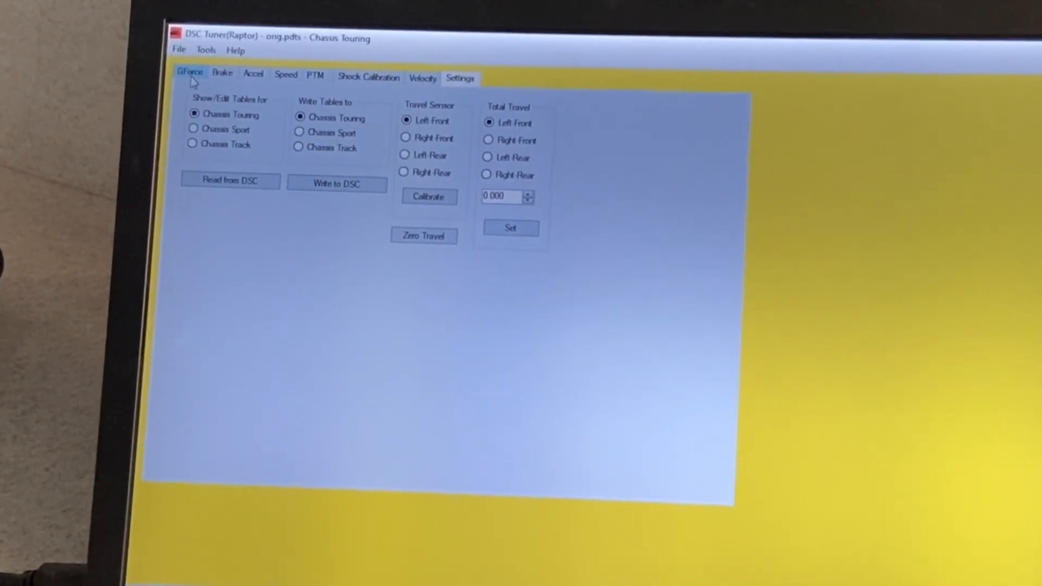
Return to the GForce calibration table for orig.pdts (Chassis Touring).
{"action": "left_click", "coordinate": [191, 73]}
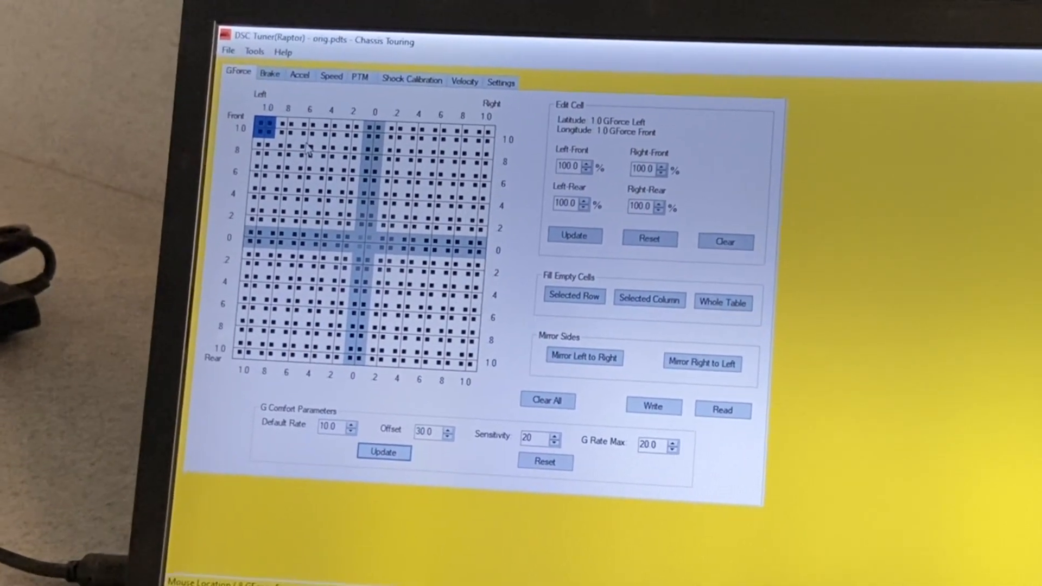
Write all 247 calibration values to the controller via Tools > Write All.
{"action": "left_click", "coordinate": [256, 63]}
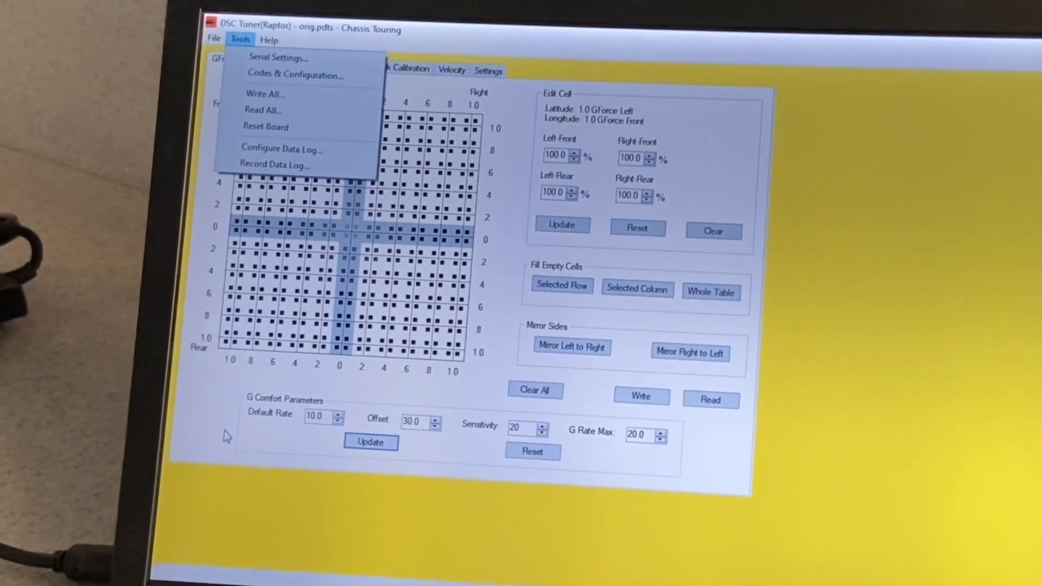
{"action": "left_click", "coordinate": [262, 95]}
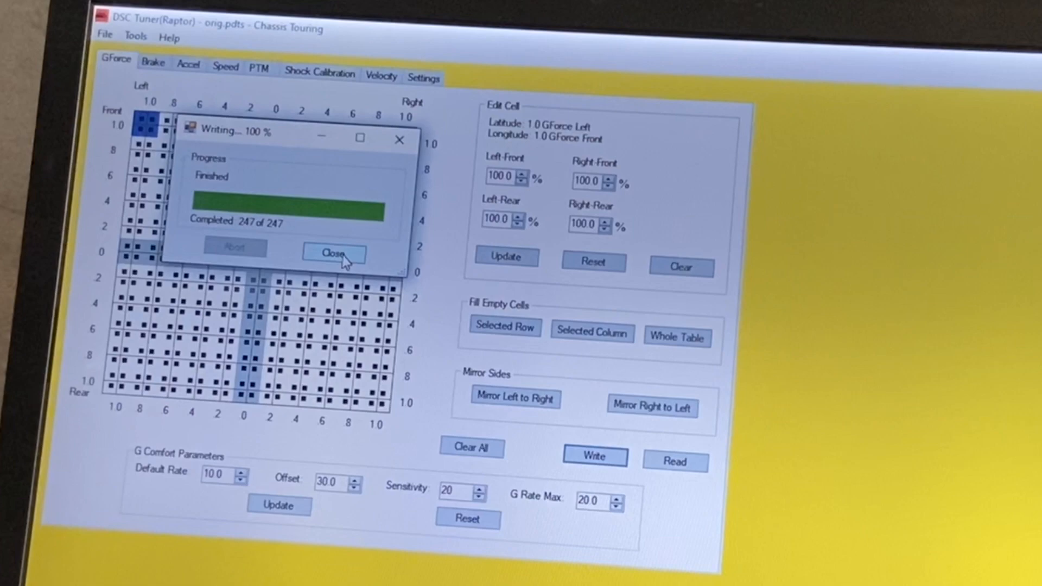
{"action": "left_click", "coordinate": [332, 252]}
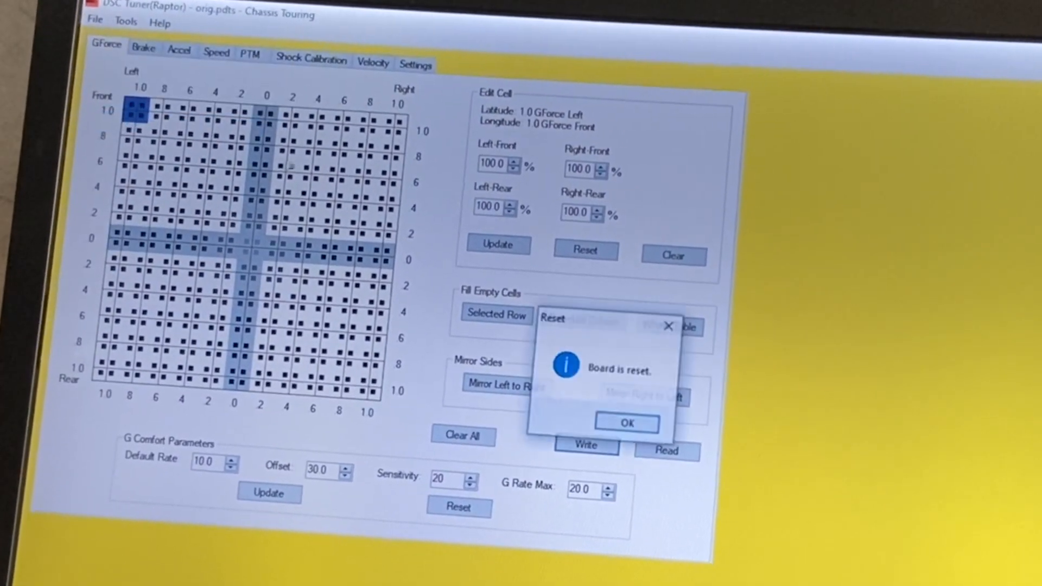
Acknowledge the 'Board is reset' message and bring up the file options.
{"action": "left_click", "coordinate": [626, 422]}
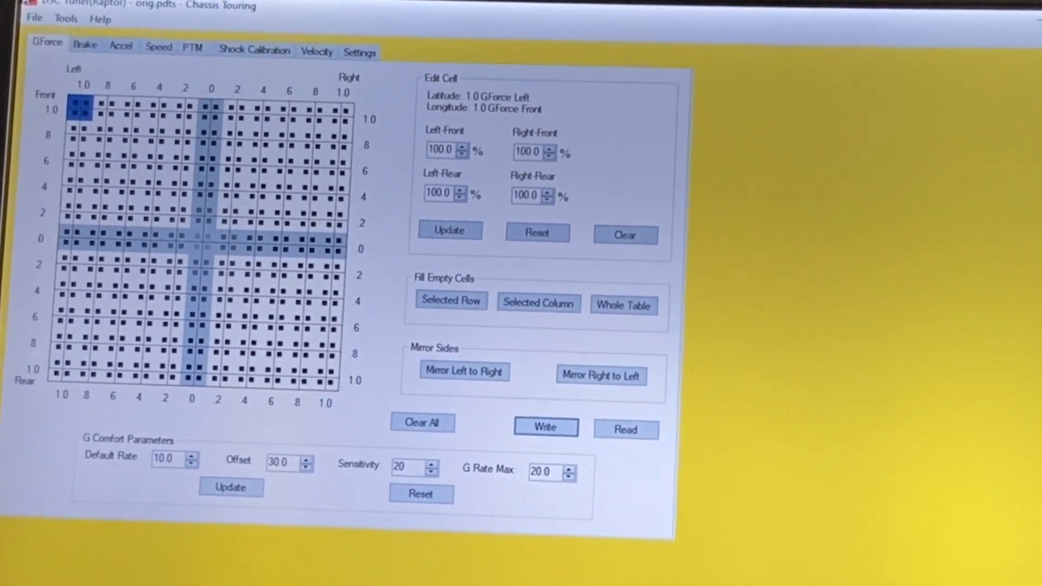
{"action": "left_click", "coordinate": [31, 20]}
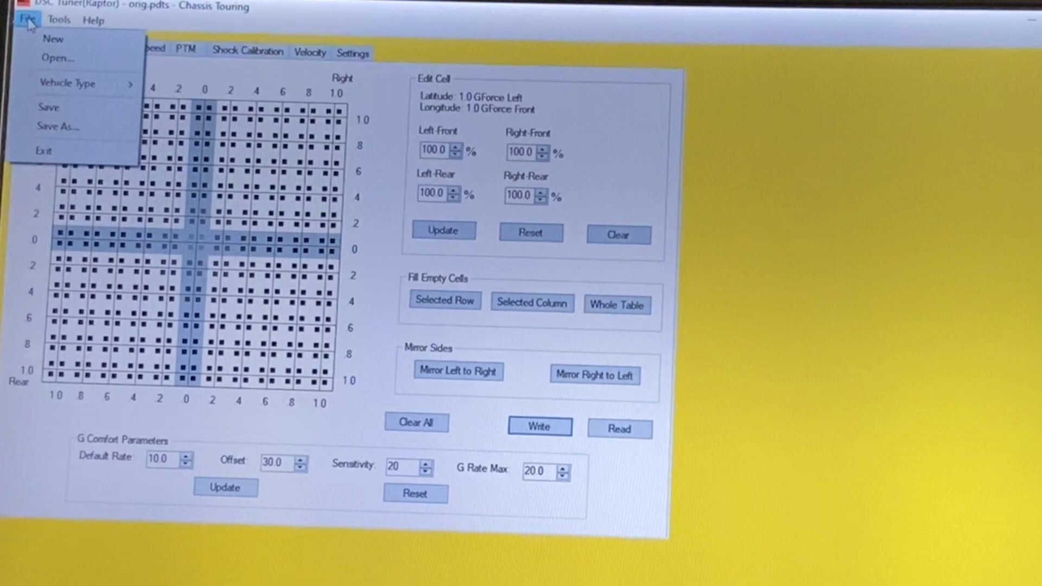